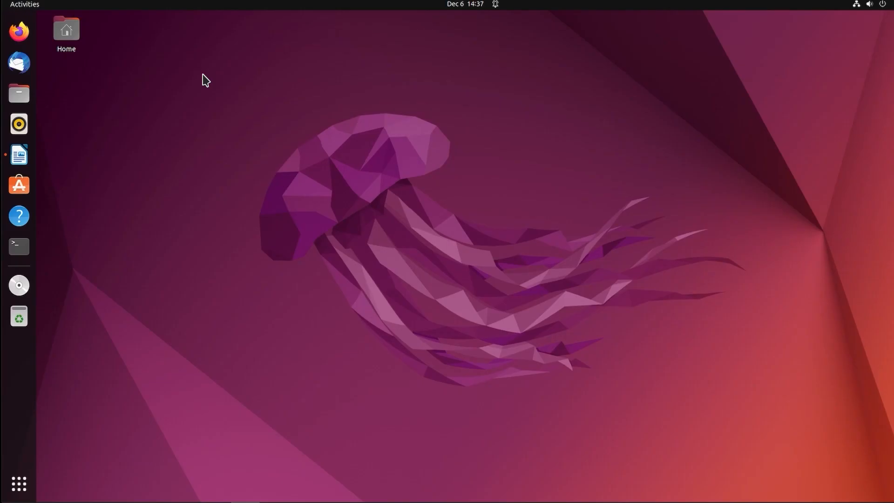
Launch a terminal window from the dock and begin typing sudo apt update.
click(18, 246)
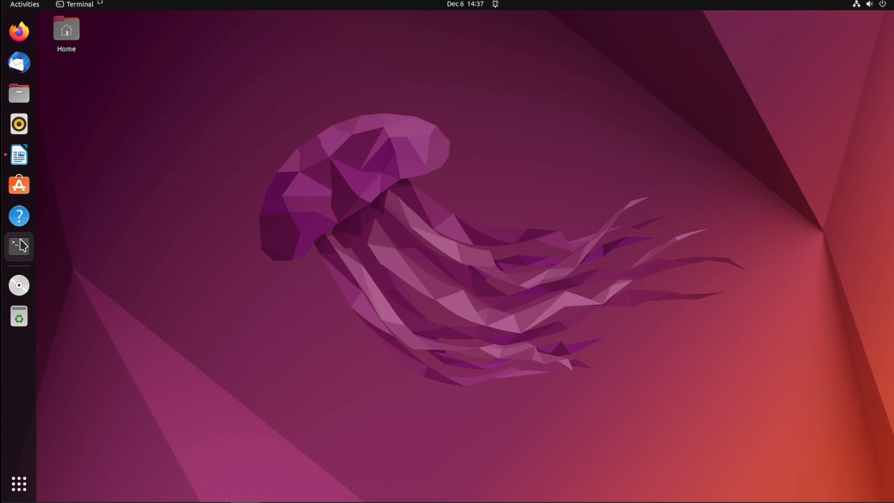
click(18, 246)
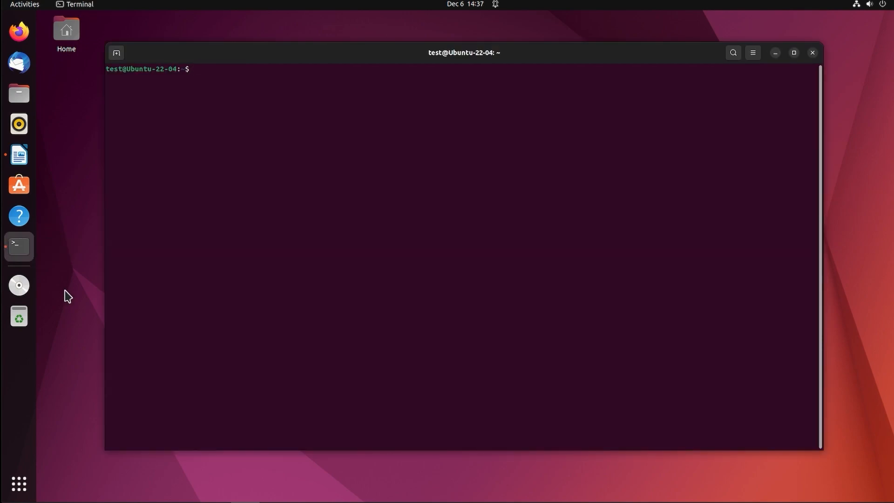
text(sudo apt upda)
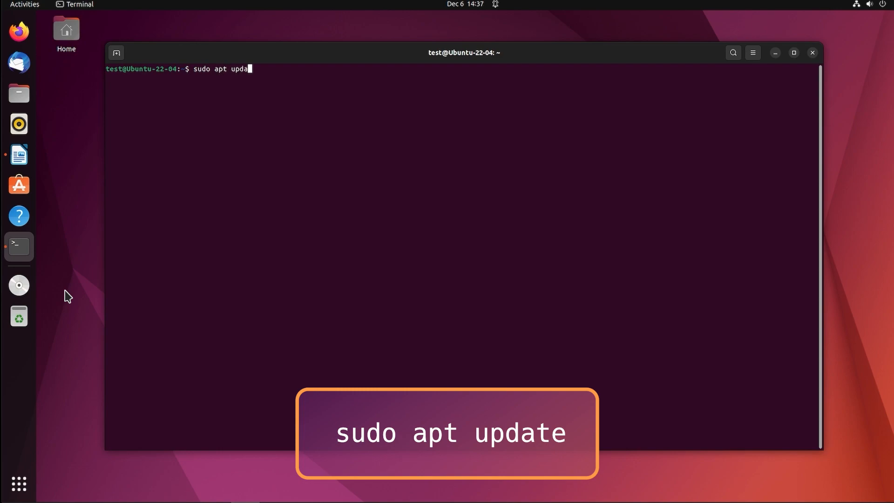
Refresh the package lists and download the WineHQ signing key with wget -nc.
key(Return)
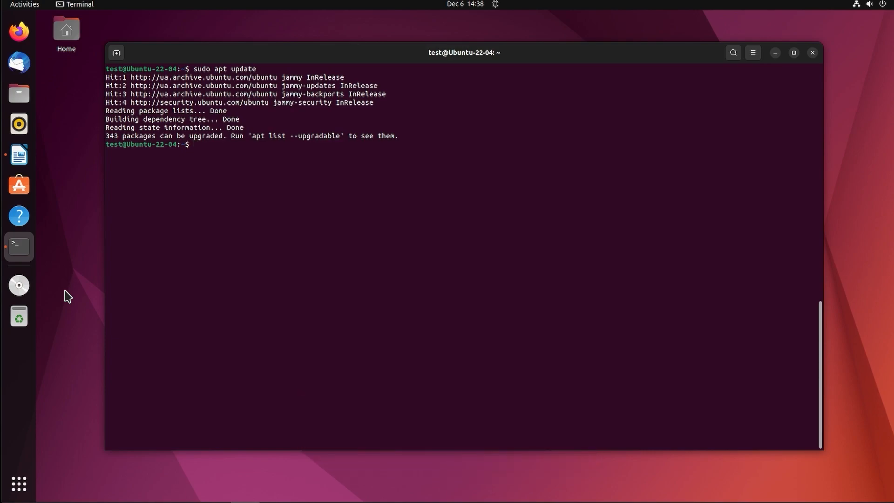
text(wget -nc https://dl.winehq.org/wine-builds/winehq.key)
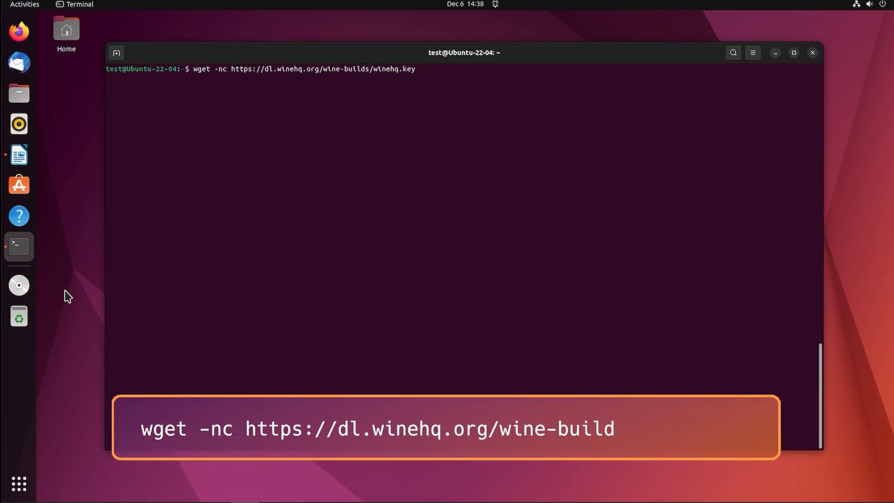
key(Return)
text(sudo apt-add-repository 'deb https://dl.winehq.org/wine-builds/ubuntu/ bionic m)
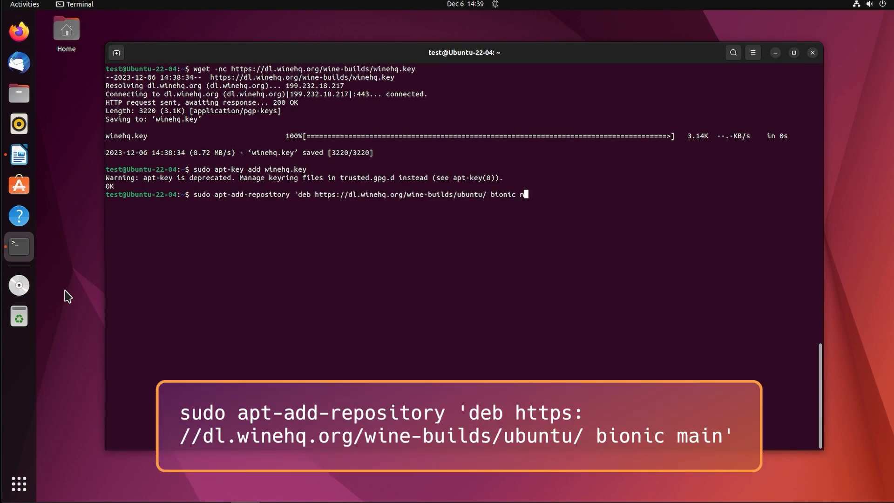
Add the WineHQ repository and install winehq-staging:amd64 with recommended packages.
key(Return)
text(sudo apt)
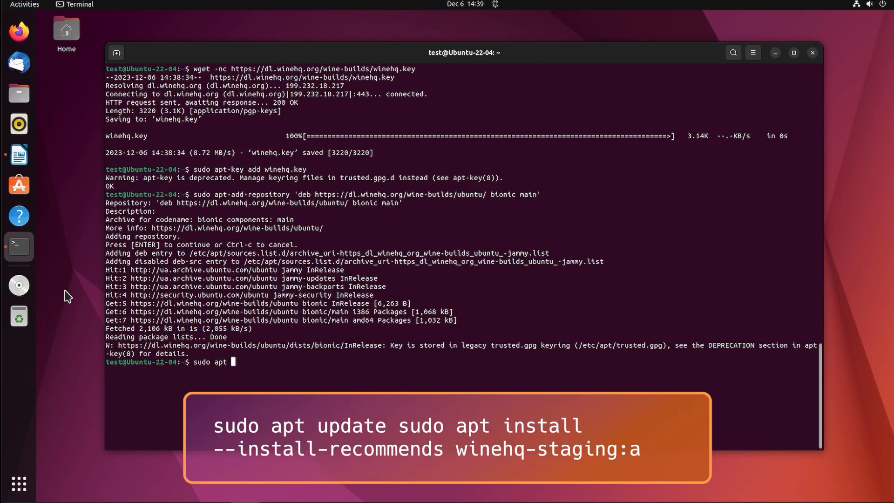
text(update&sudo apt install --install-recommends winehq-staging:amd64)
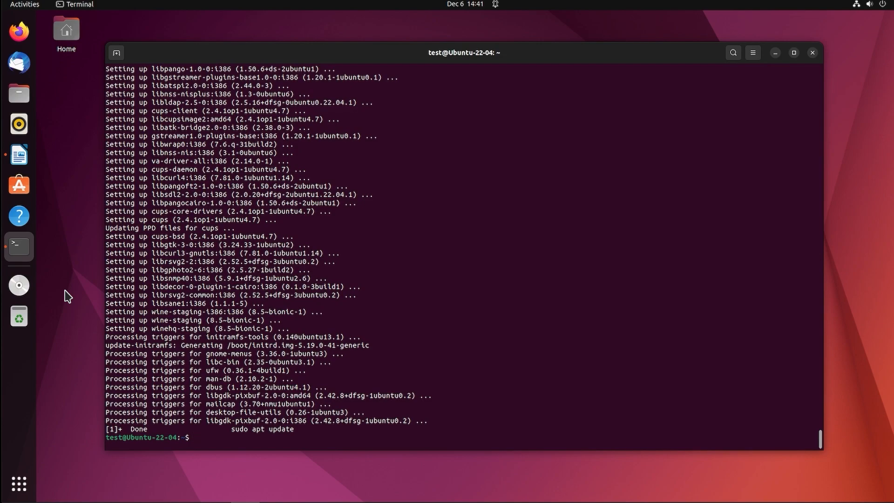
Verify wine --version, then create the win64 prefix /home/$USER/.wine_dbforge via winecfg.
text(wine --version)
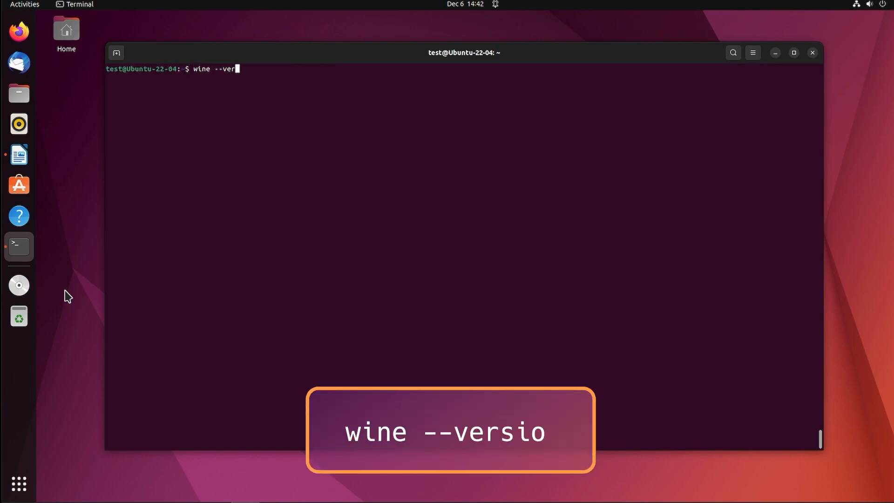
key(Return)
text(WINEARCH=win64 WINEPREFIX="/home/$USER/.wine)
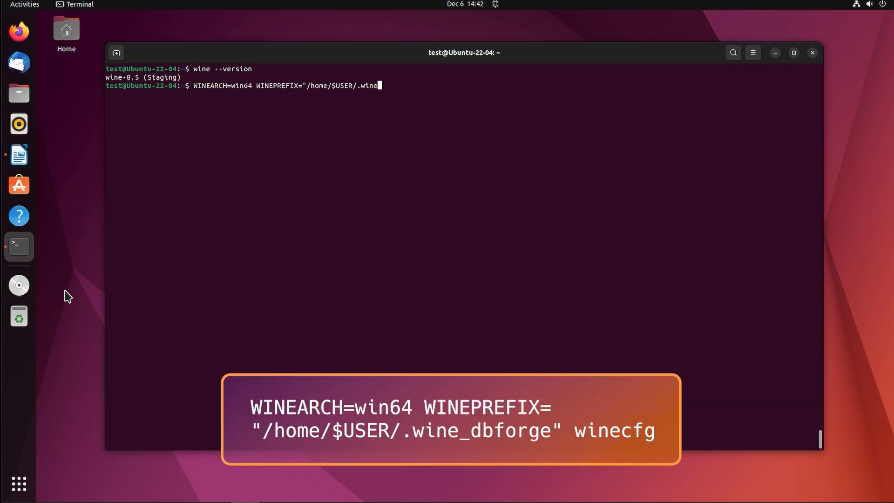
text(_dbforge" winecfg)
key(Return)
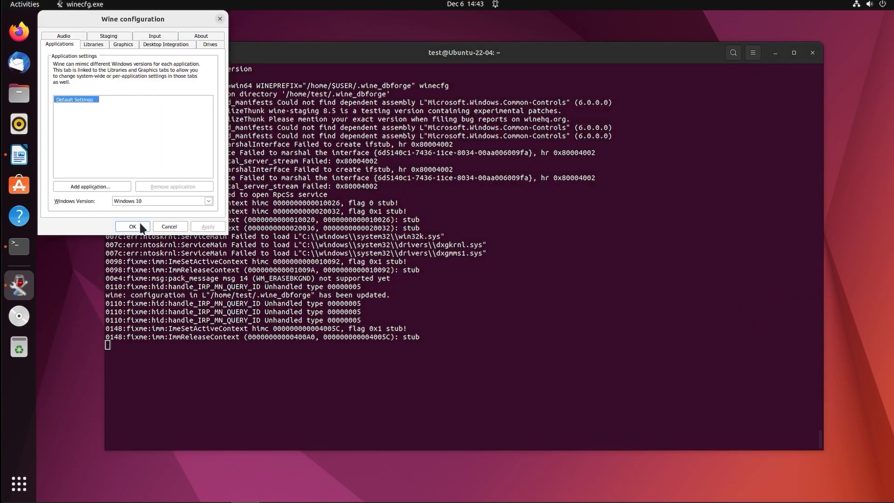
Accept the Windows 10 configuration for the dbforge prefix with OK.
click(132, 227)
text(sudo)
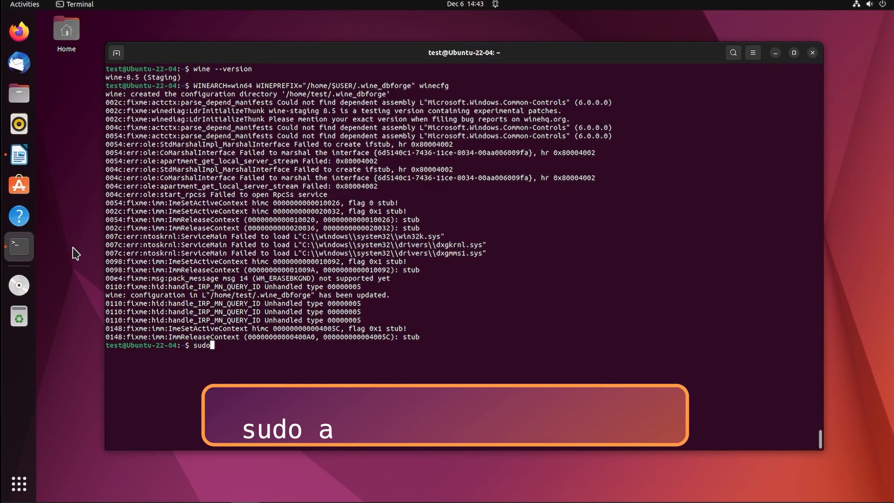
Install winetricks with sudo apt and clear the terminal output.
text(pt install winetricks)
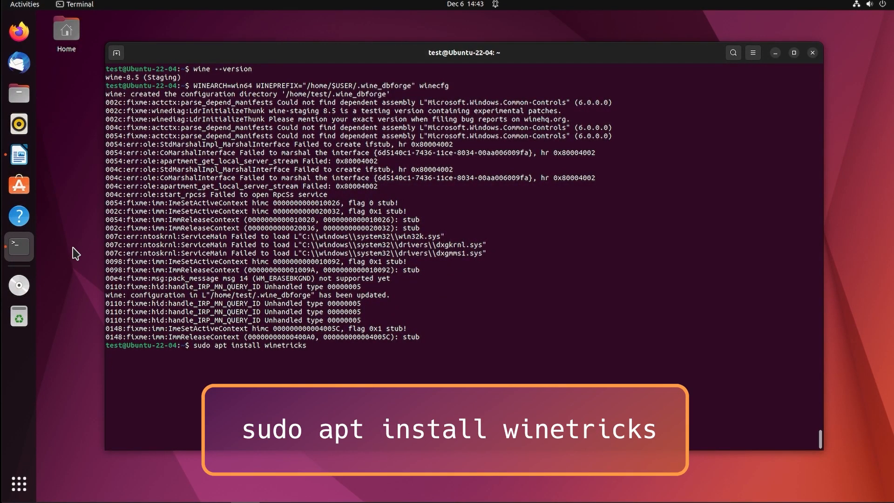
key(Return)
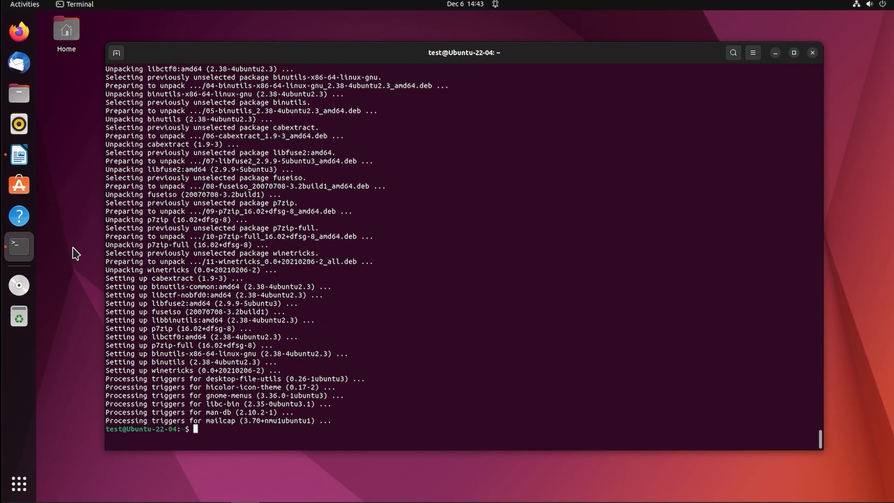
text(win)
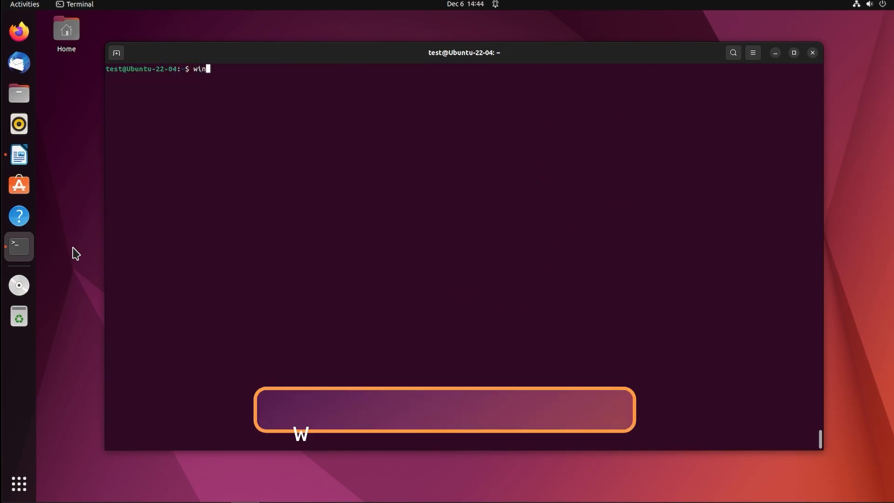
key(Return)
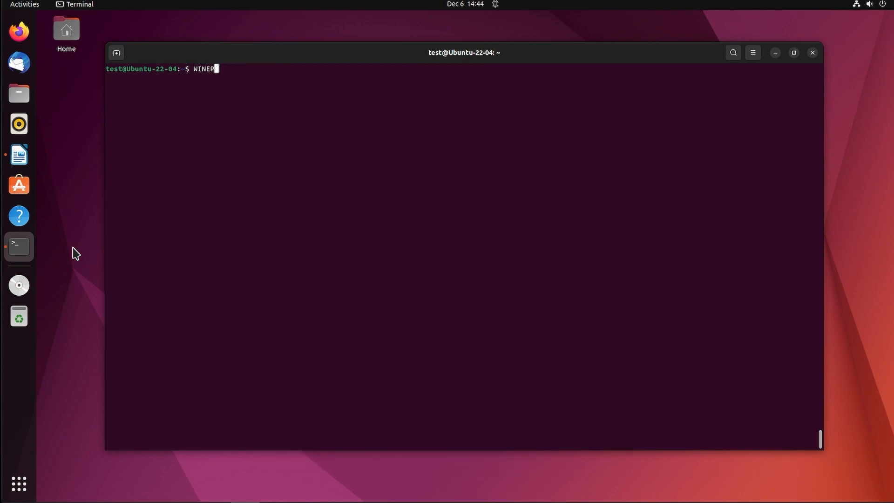
Export WINEPREFIX to .wine_dbforge and list winetricks dlls filtered for dotnet.
text(REFIX="/home/$USER/.wine_dbforge")
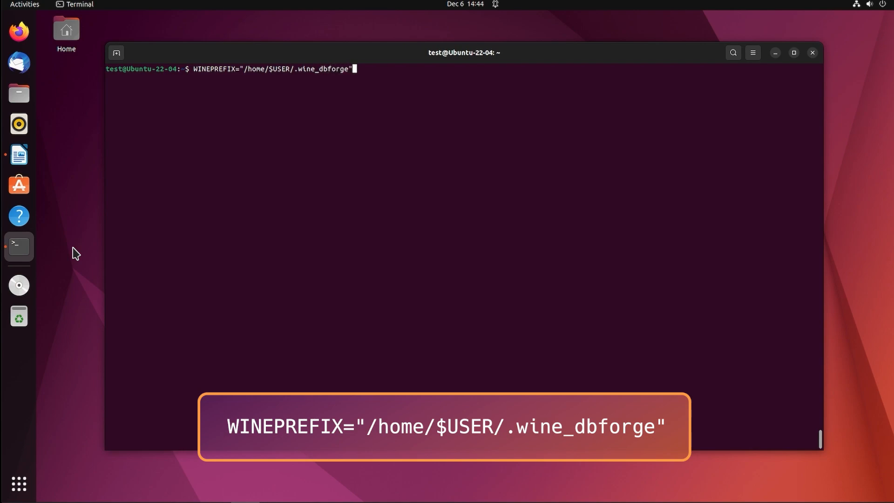
key(Return)
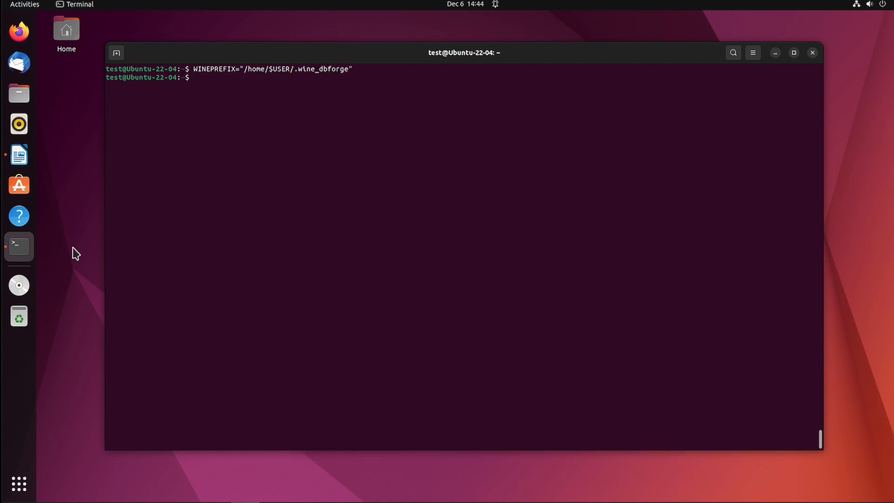
text(winetricks dlls list | grep)
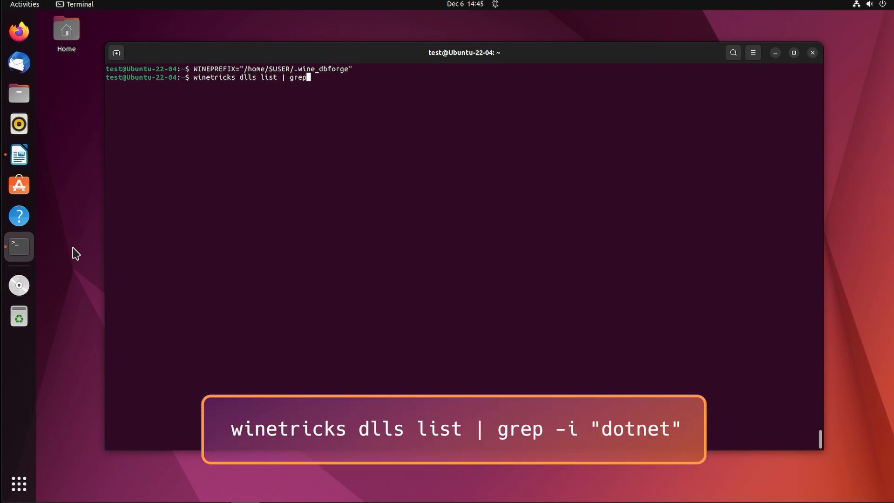
key(Return)
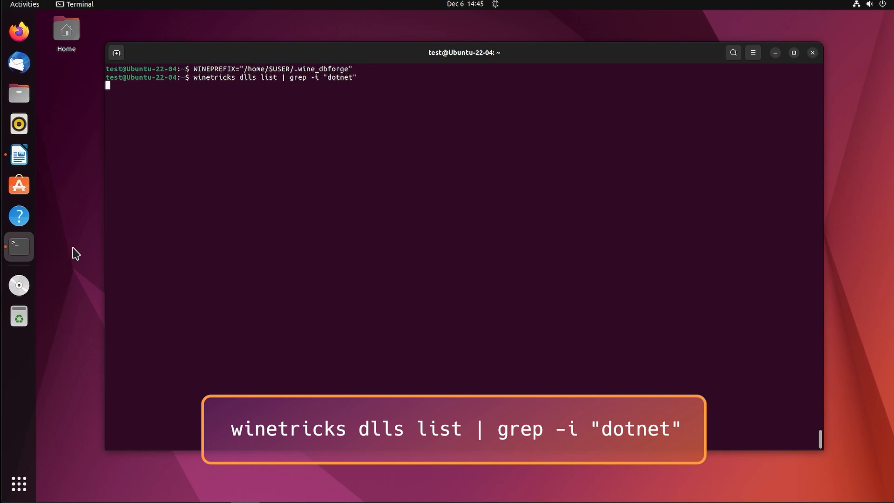
key(Return)
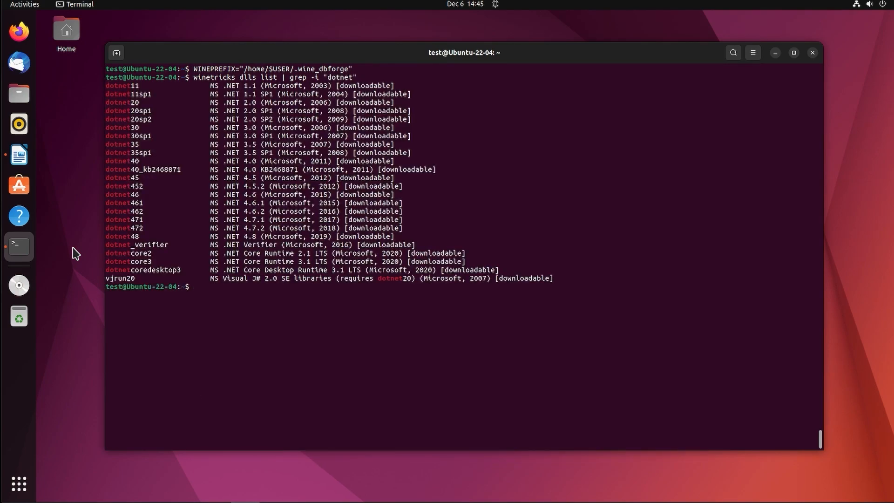
Run winetricks --force dotnet48 against the dbforge prefix.
text(WINEPREFIX="/home/$USER/.wine_dbforge" winetricks --force do)
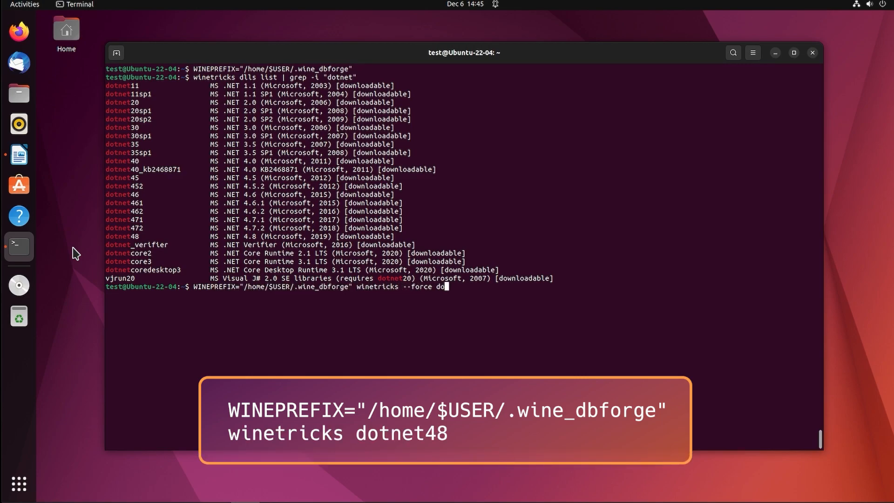
key(Return)
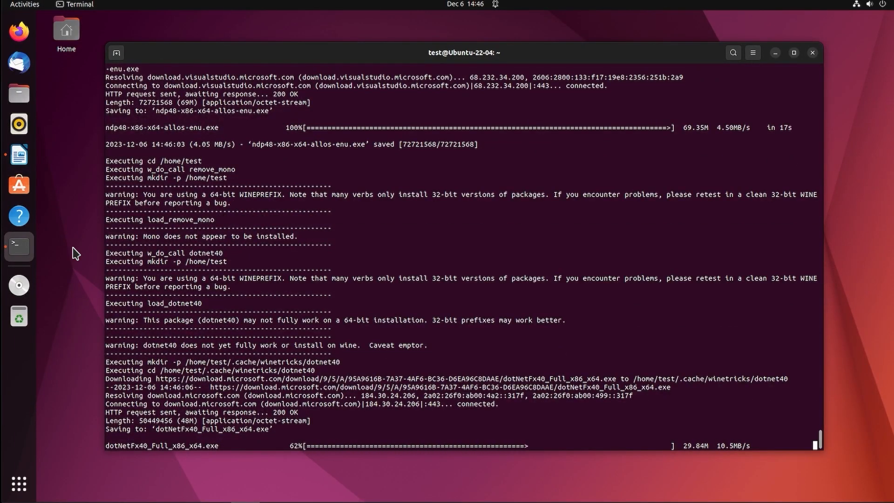
Accept the license, install .NET Framework 4 and finish its setup.
scroll(down, 3)
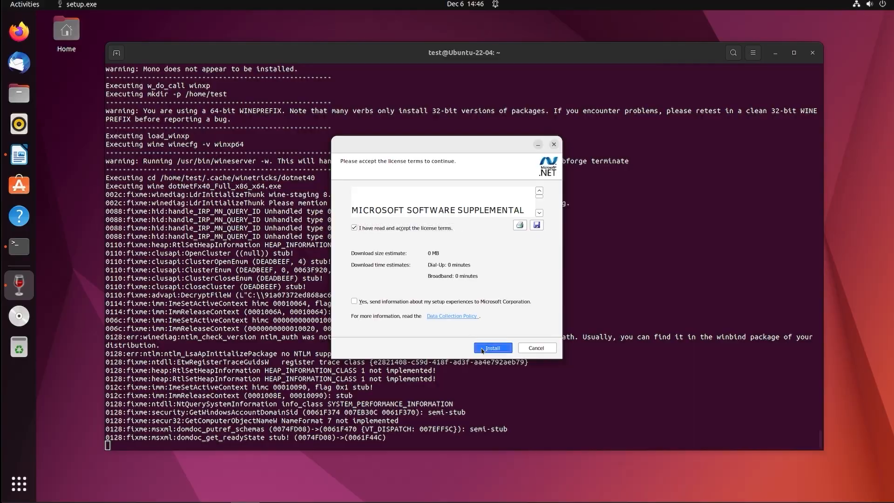
click(492, 348)
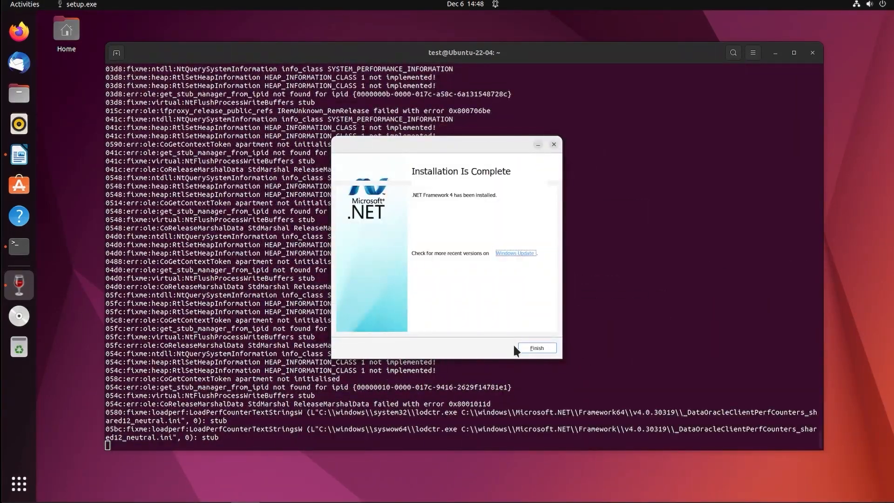
click(537, 348)
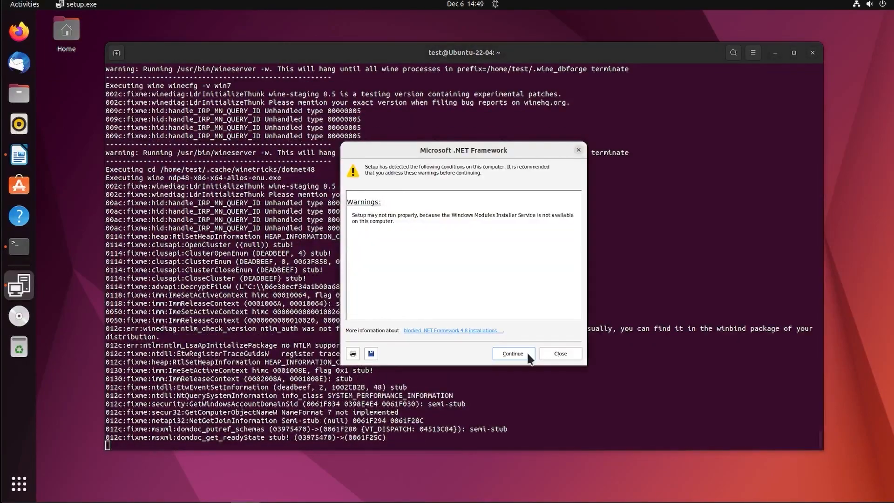
Continue past the warnings, install .NET Framework 4.8 and finish its setup.
click(512, 354)
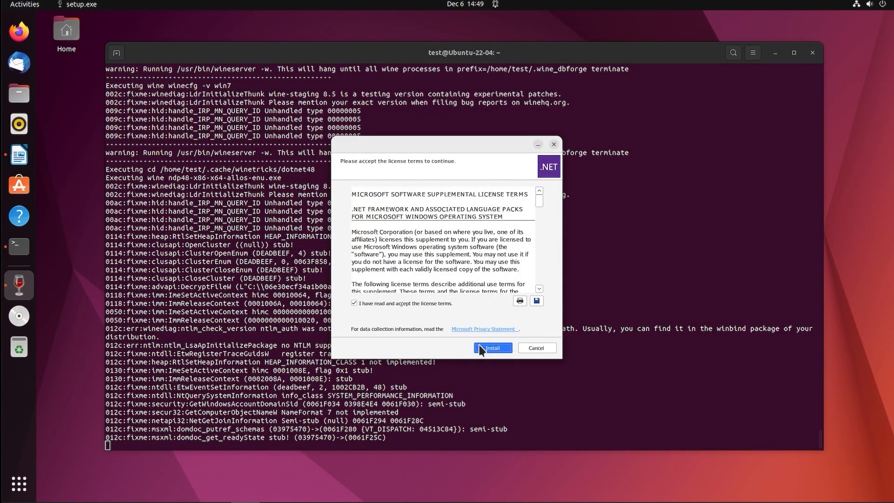
click(492, 347)
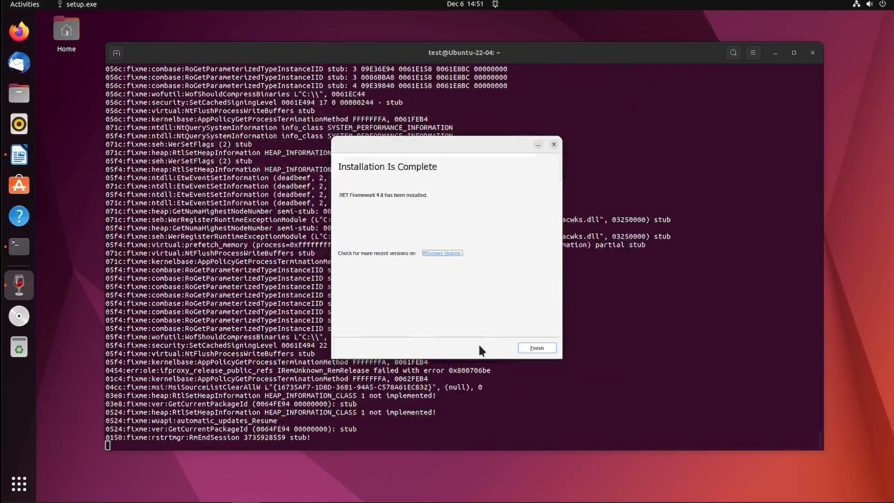
click(536, 348)
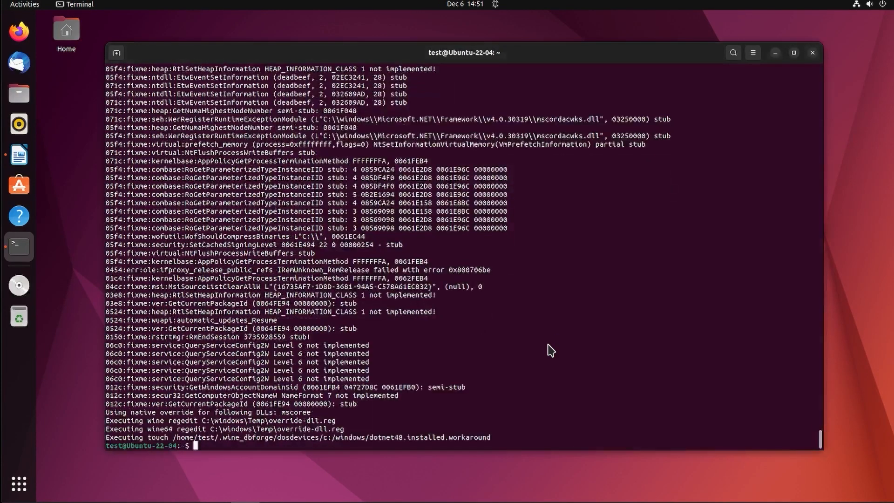
Browse to devart.com/dbforge/mysql/studio/ in Firefox, then return to the terminal.
click(19, 30)
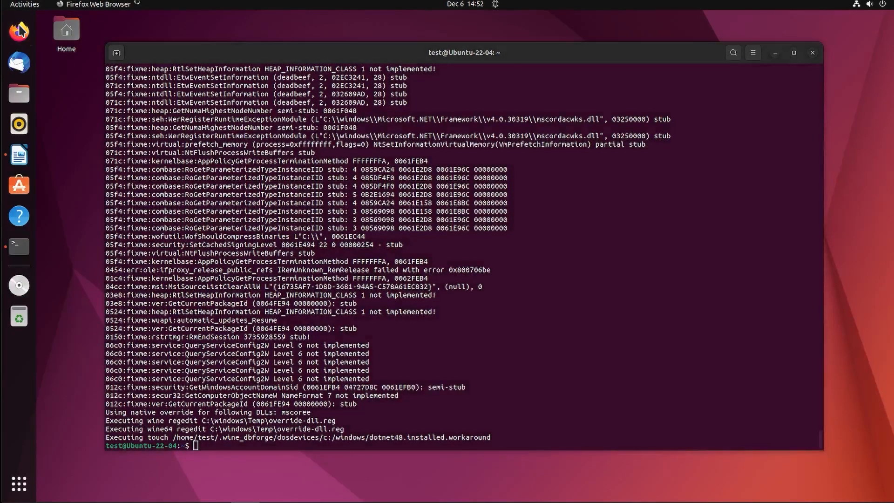
click(19, 30)
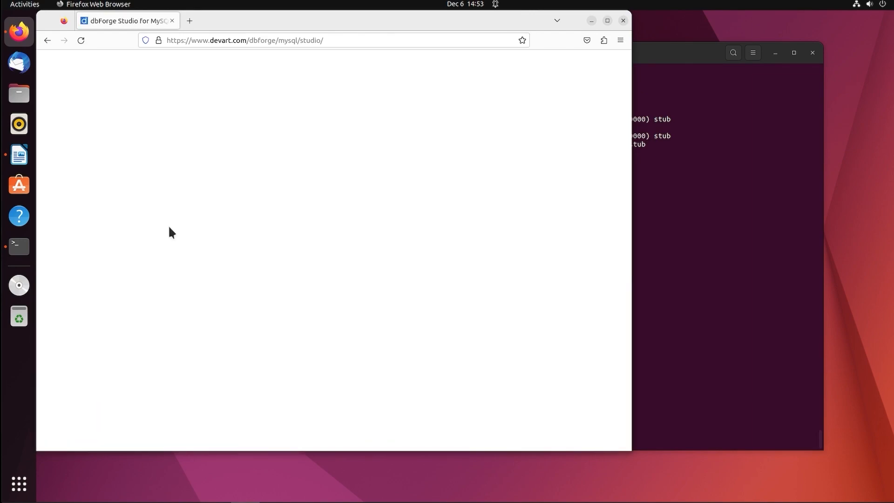
click(419, 213)
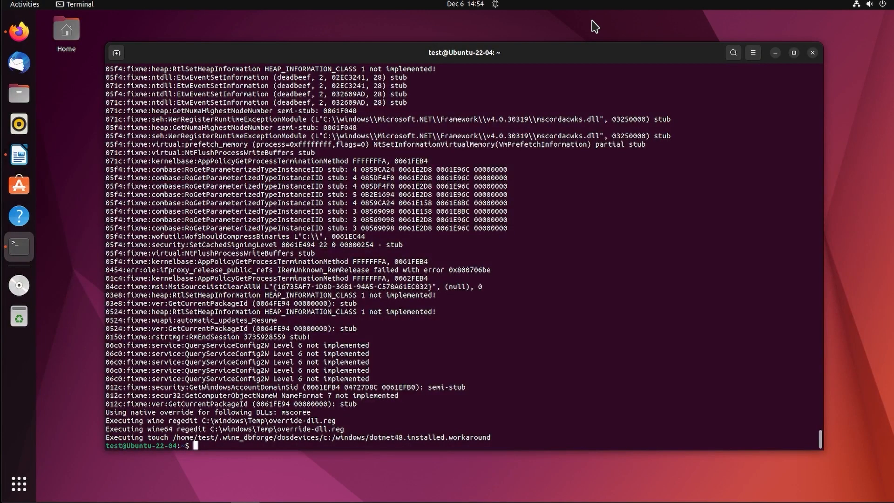
Run ~/Downloads/dbforgemysql.exe with wine under WINEARCH=win64 and the dbforge prefix.
text(WINEARCH=win64 WINEPREFIX="/home/$USER/.wine_dbf)
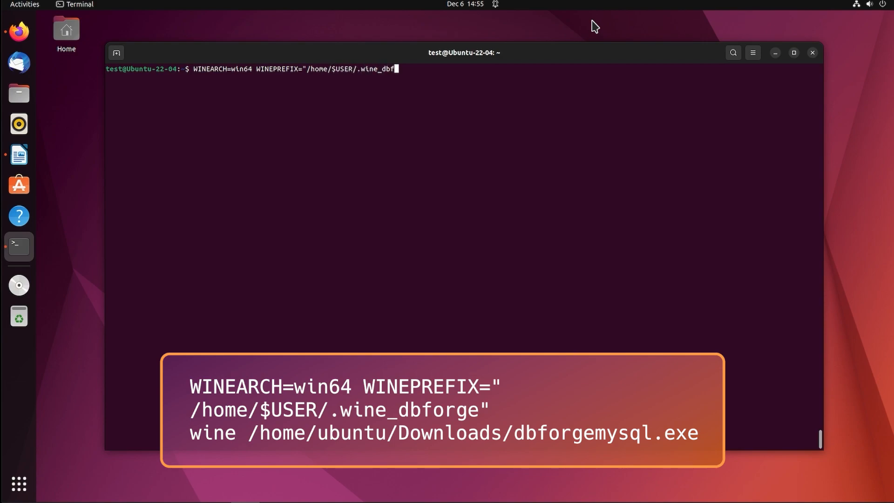
text(orge" wine /home/$USER/Downloads/d)
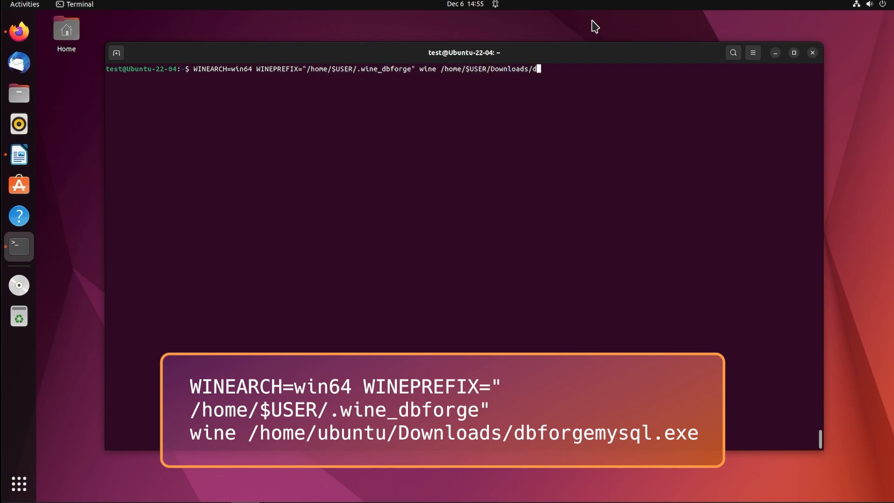
text(bforgemysql.exe)
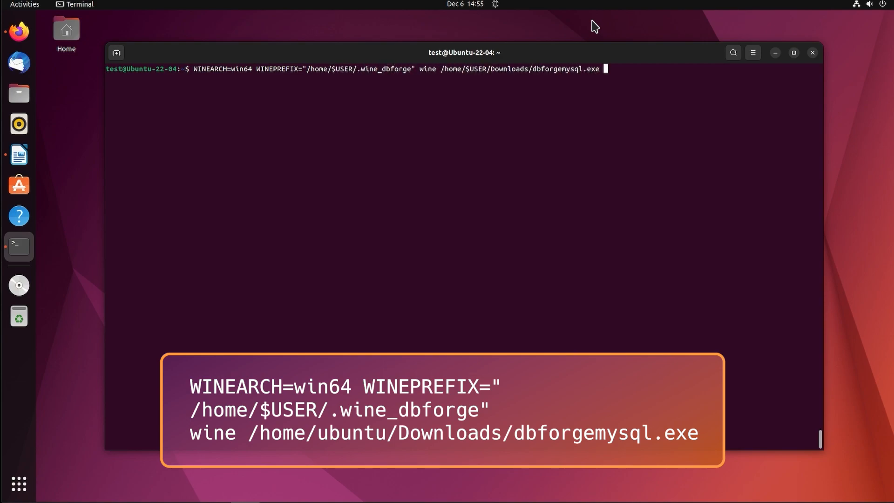
key(Return)
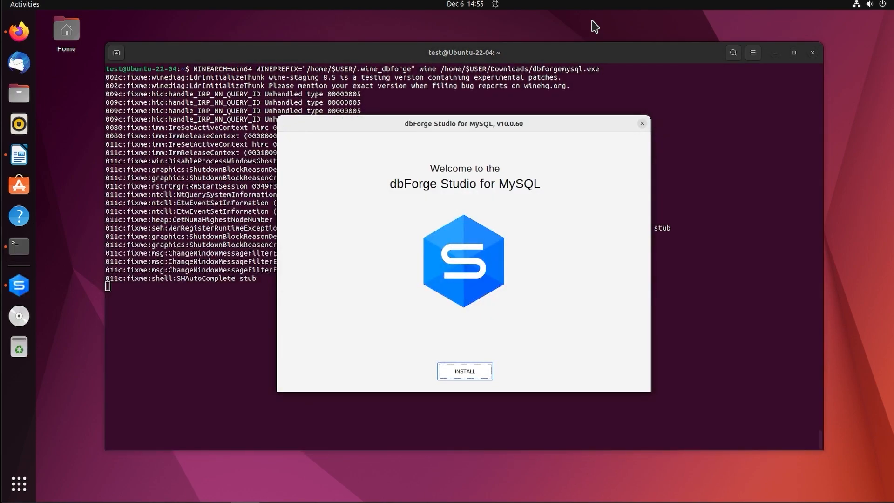
Install to the default folder with all file associations and 'Do not generate images' selected.
click(464, 371)
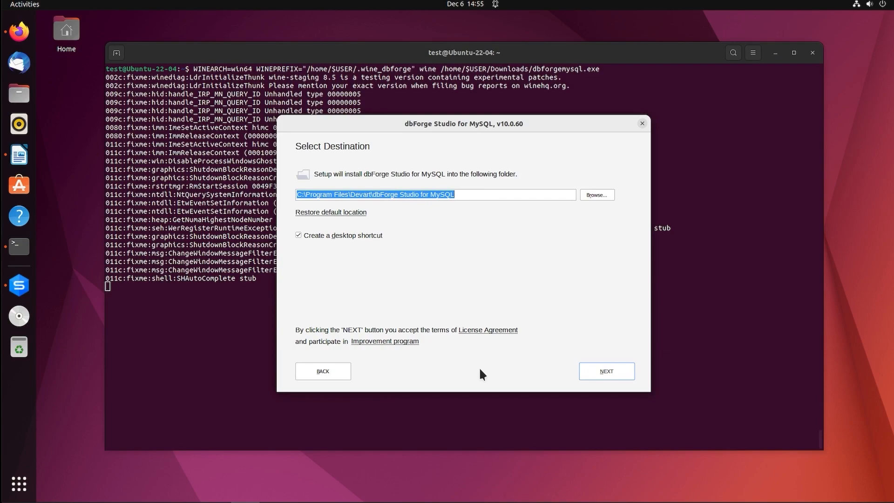
click(606, 372)
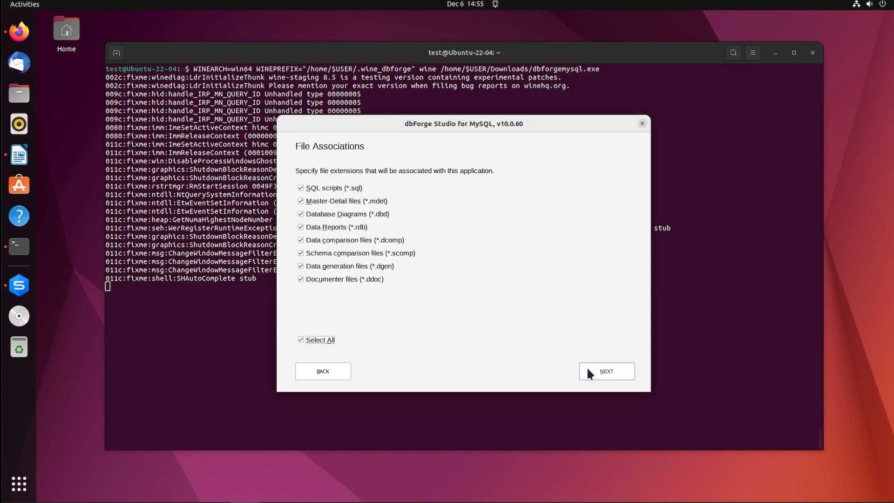
click(607, 371)
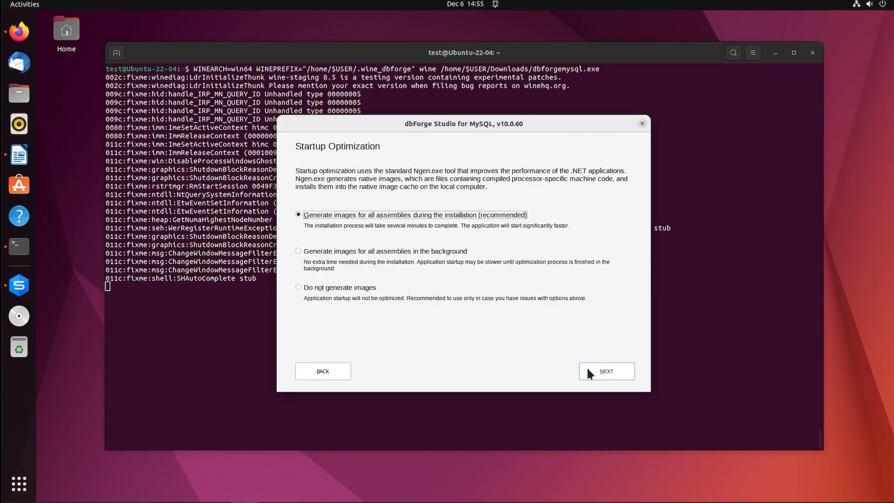
click(299, 287)
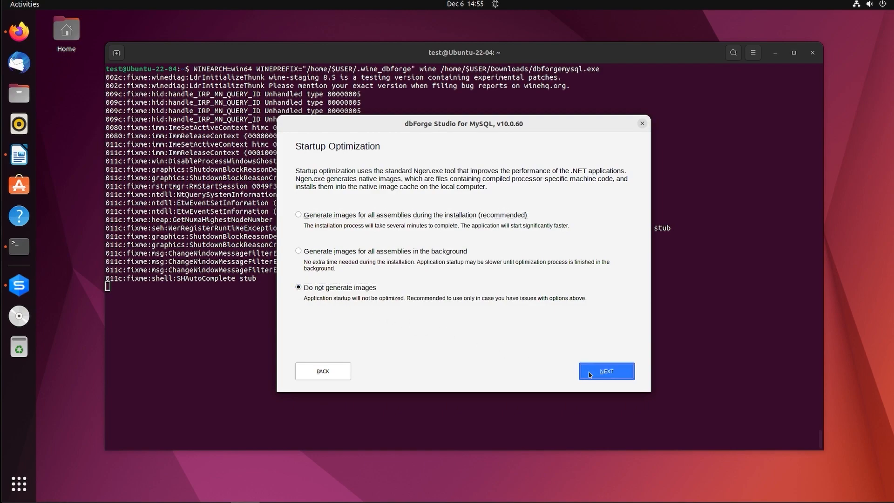
click(605, 371)
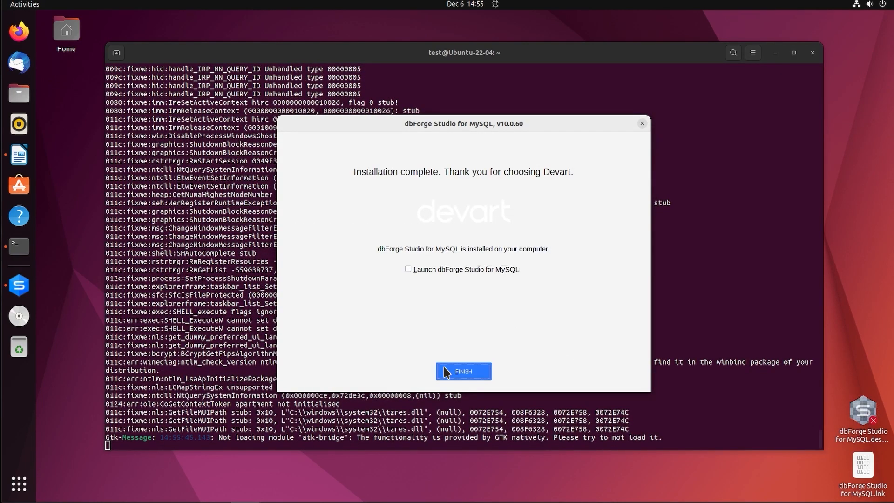
Finish the installer and run dbforgemysql.exe under the Wine prefix to reach the Start Page.
click(463, 371)
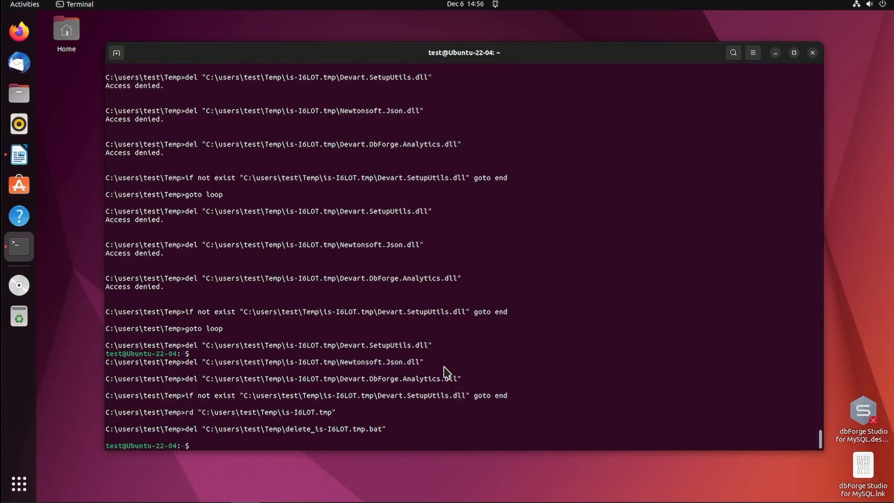
text(WINEPREFIX="/home)
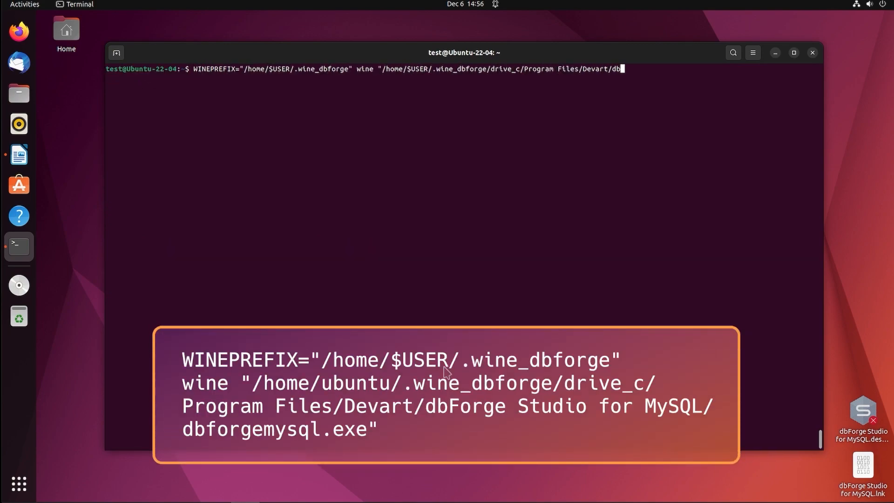
key(Return)
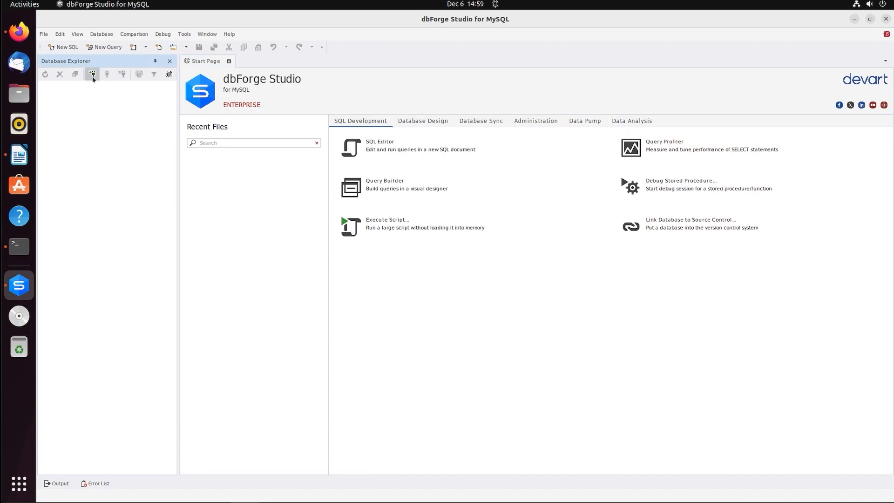
Create the Domo_MySQL connection (root, port 3306), test it, and connect to list its databases.
click(91, 75)
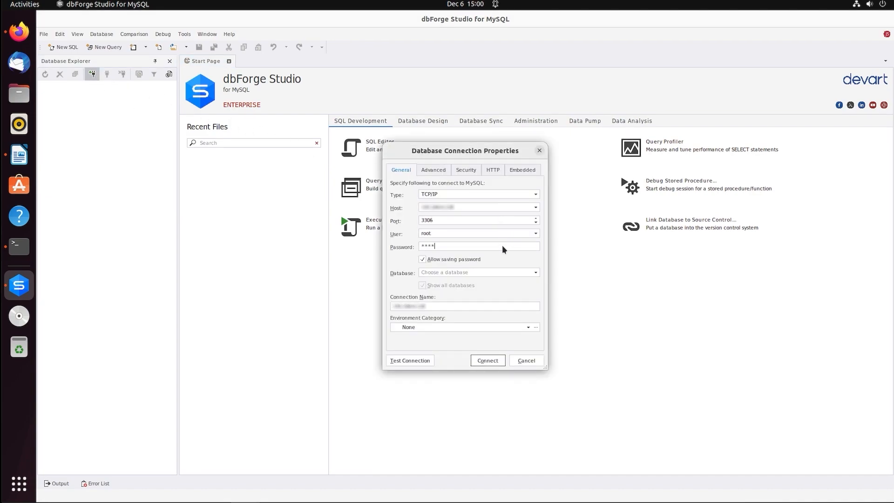
click(487, 360)
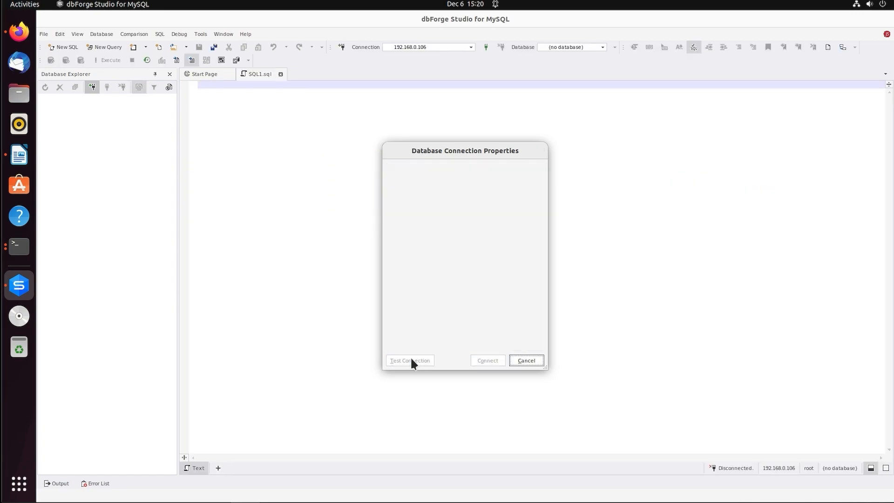
click(487, 359)
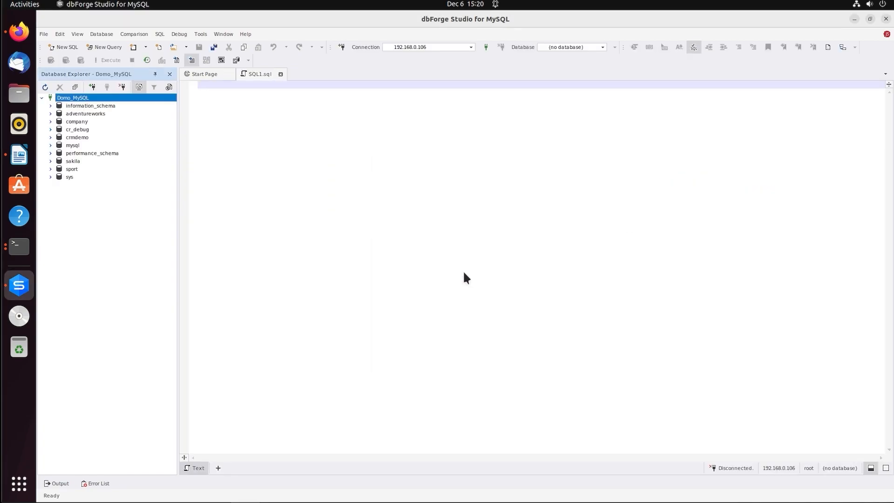